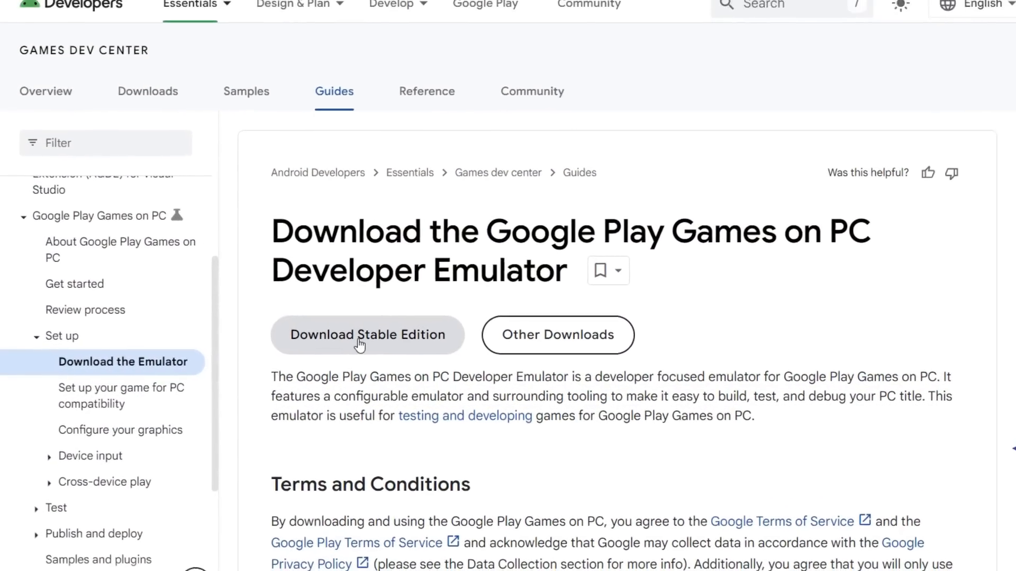
Download the stable edition of the Google Play Games PC Developer Emulator
click(366, 335)
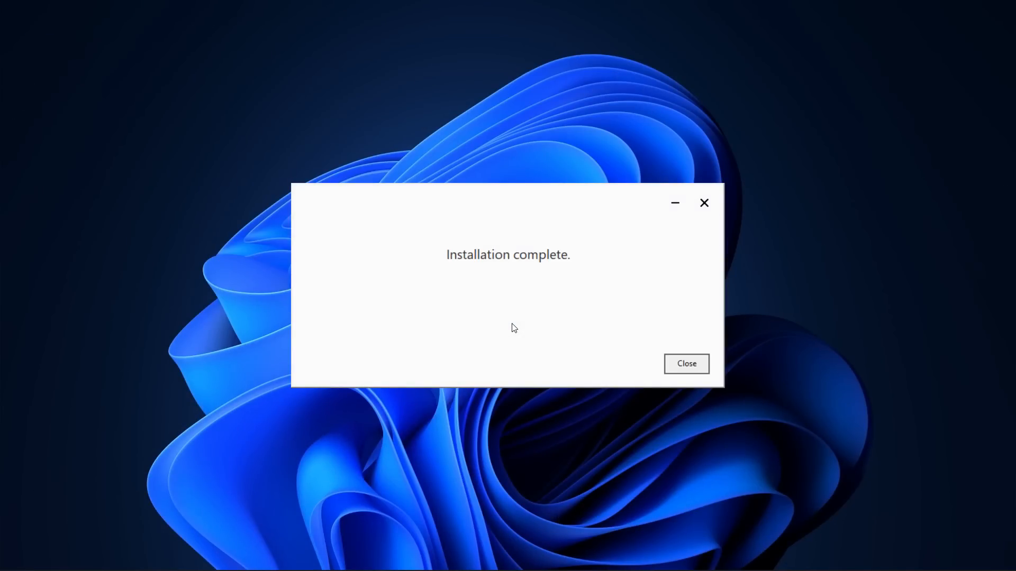
Close the installer, launch the emulator, and show its app drawer with Chrome, Play Store, Settings
click(686, 364)
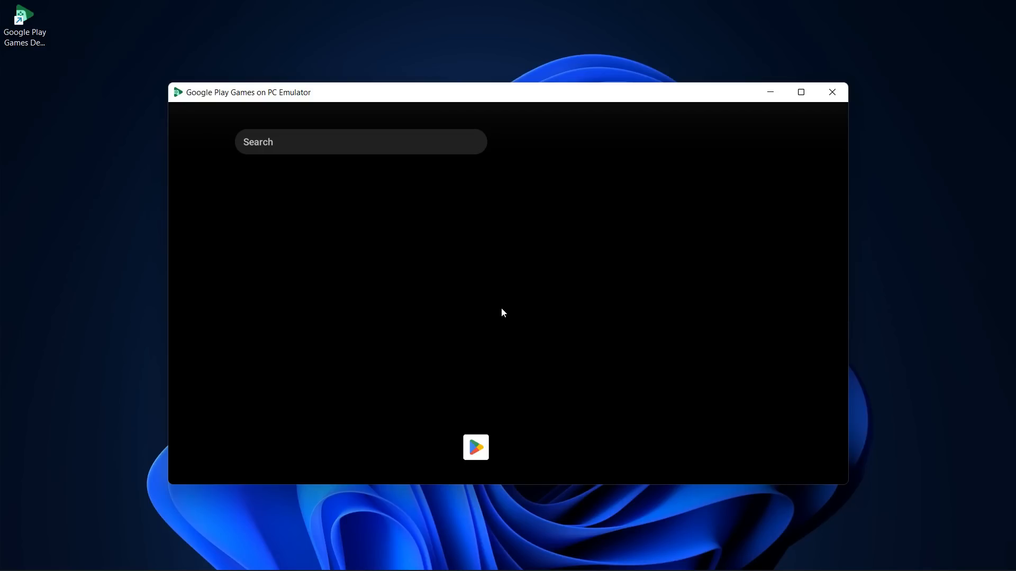
click(475, 447)
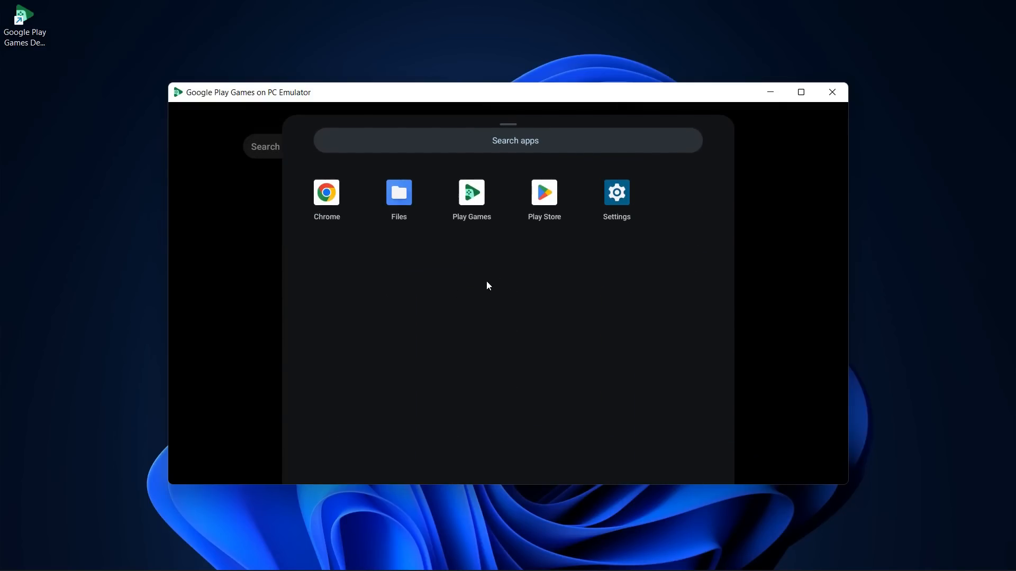
mouse_move(529, 317)
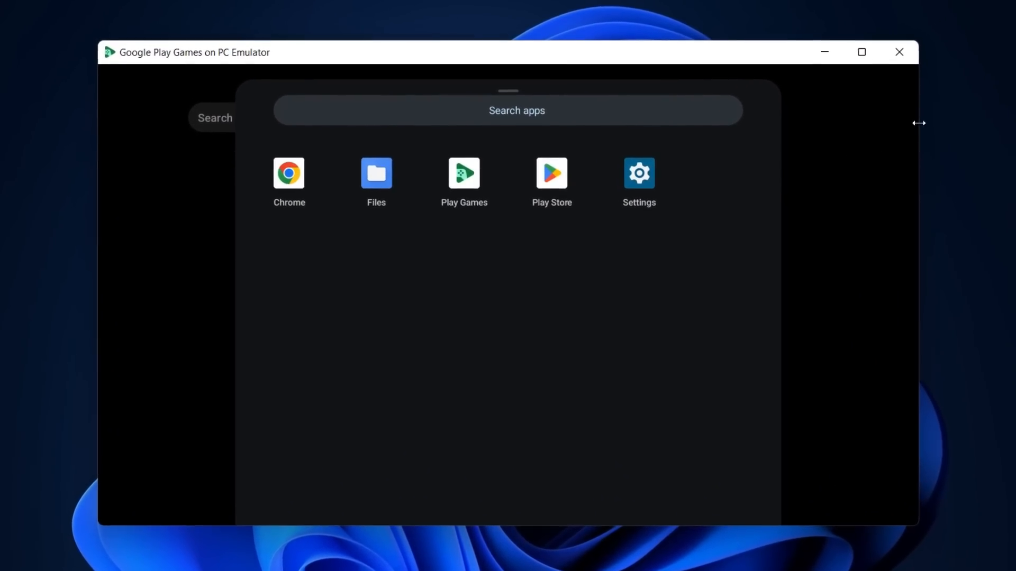
mouse_move(253, 418)
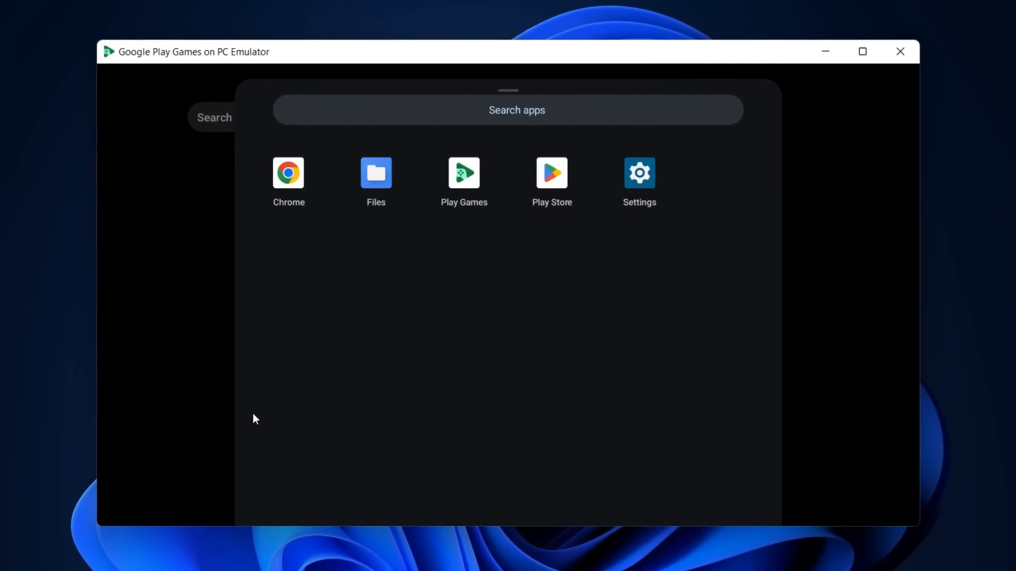
mouse_move(471, 356)
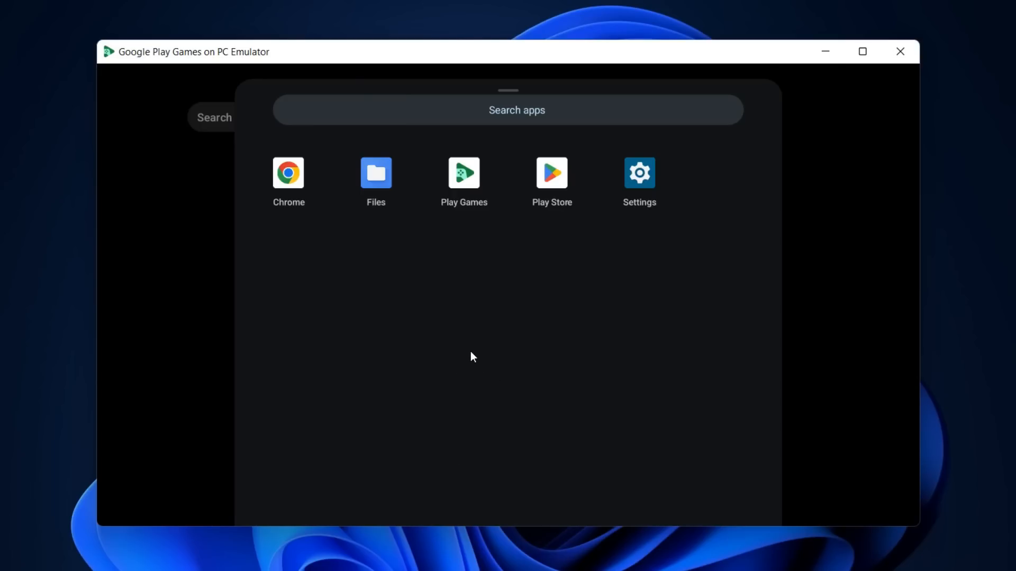
key(ctrl+h)
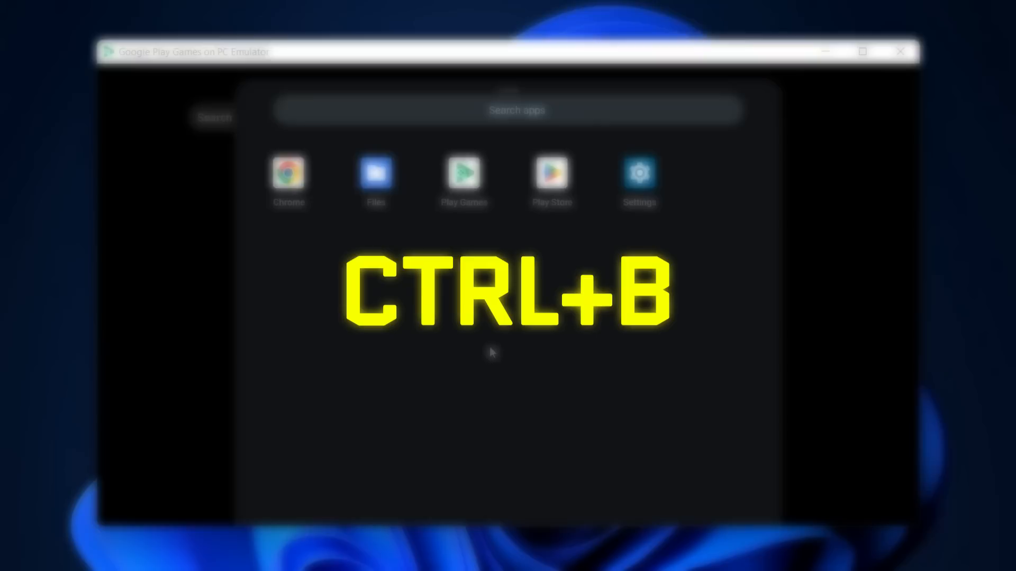
key(ctrl+b)
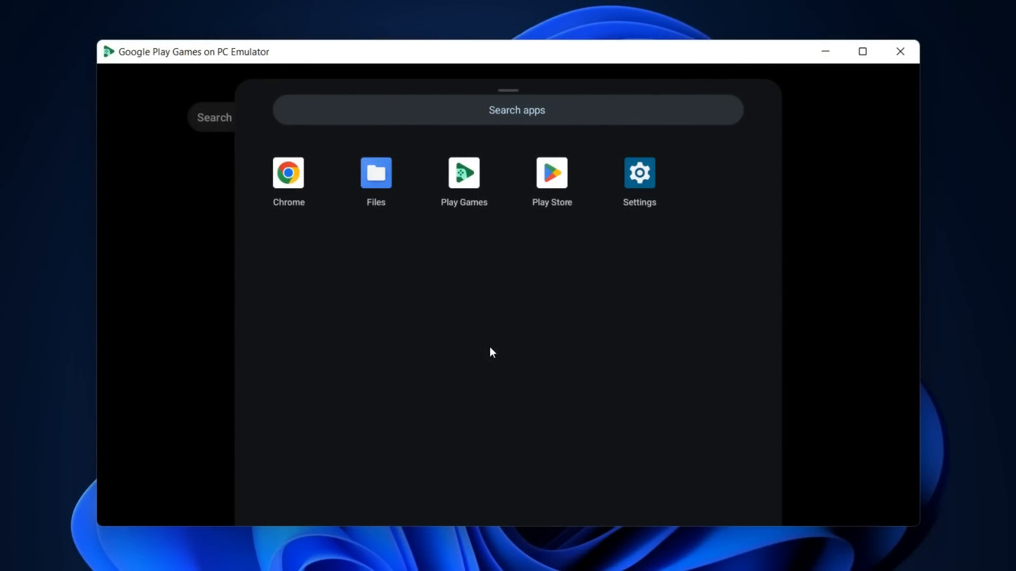
Open the Play Store's Games section and scroll through listings like Top-rated games
click(551, 173)
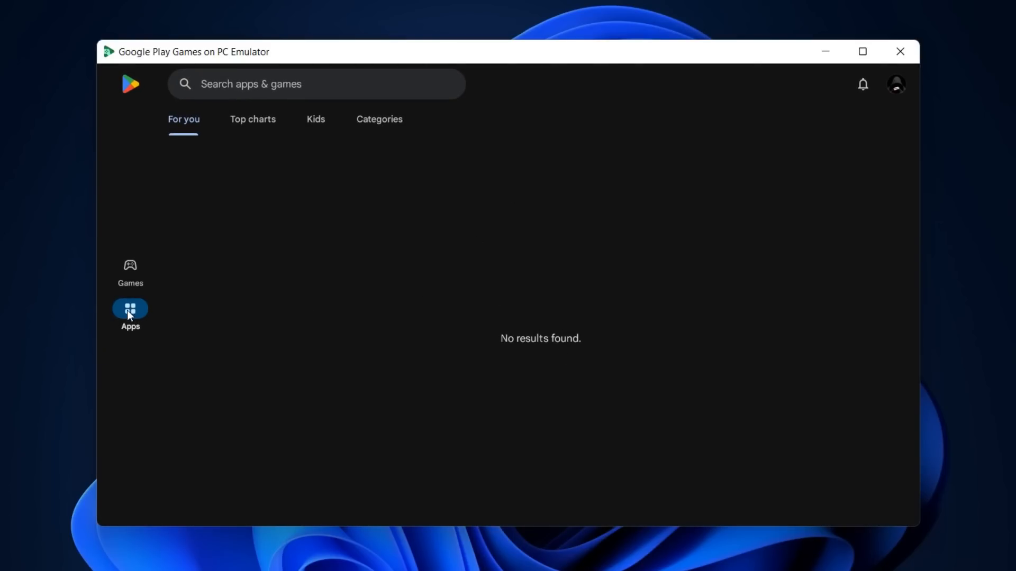
click(130, 267)
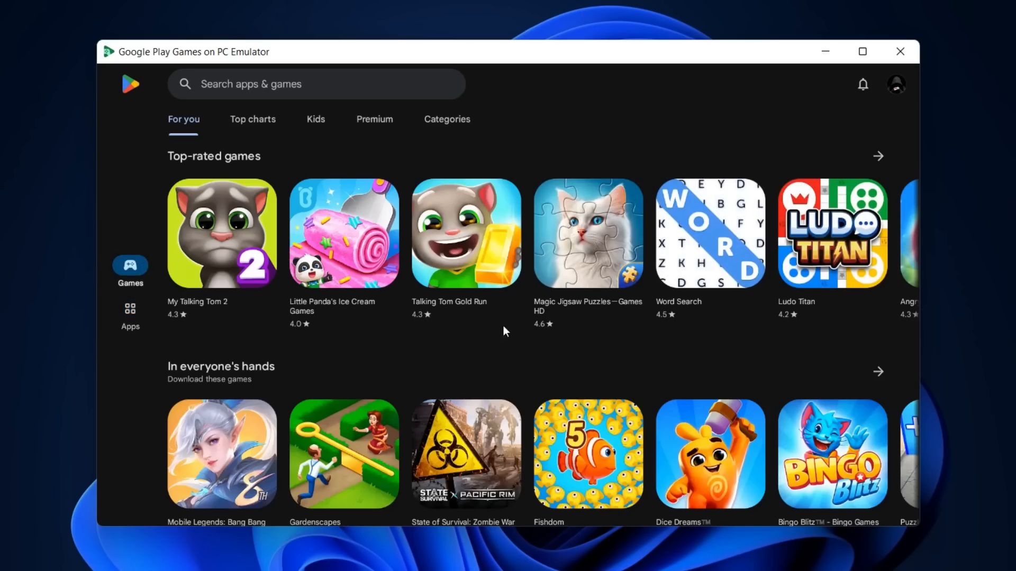
scroll(down, 3)
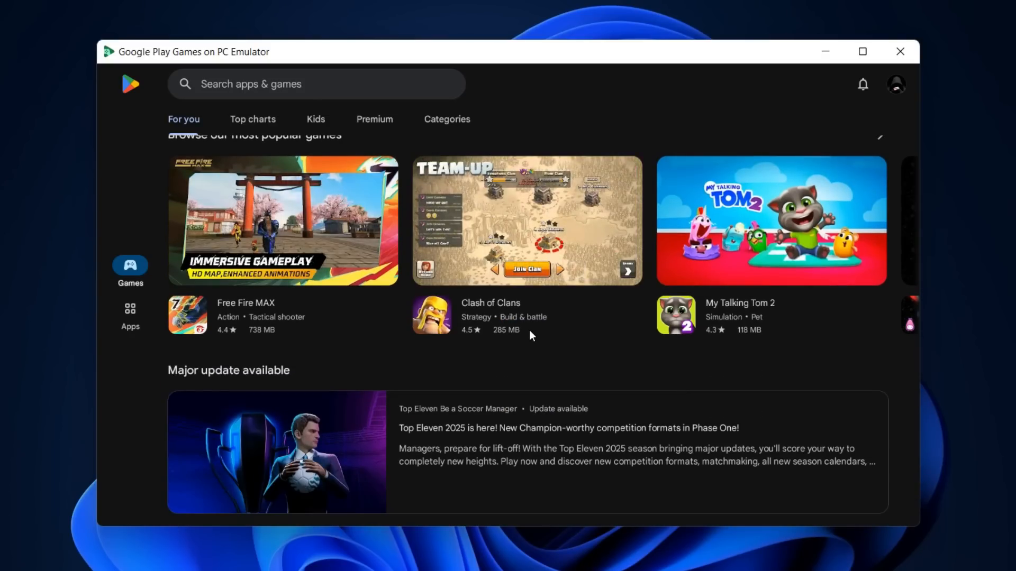
scroll(up, 3)
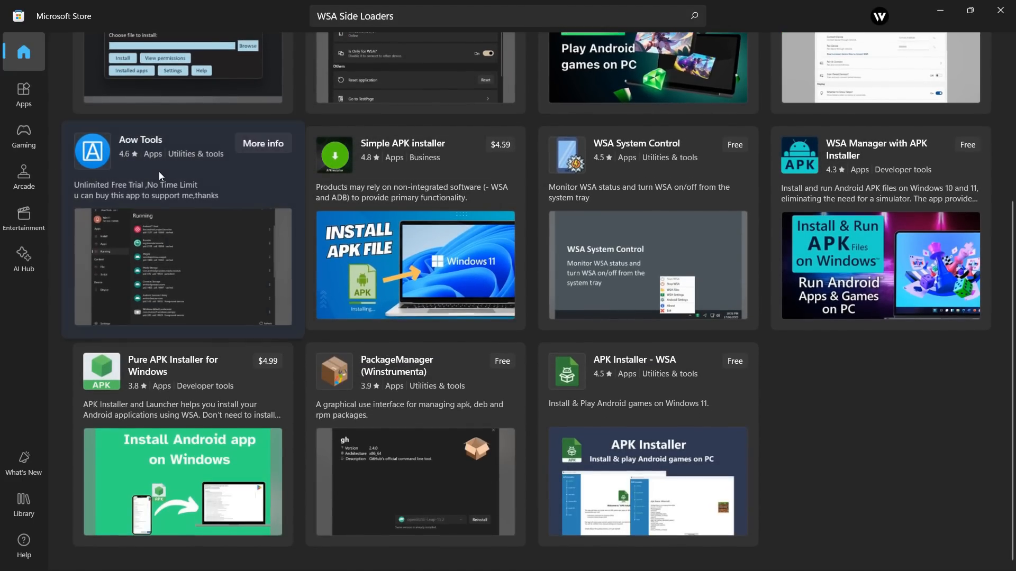
Get the Aow Tools free trial from its Microsoft Store page
click(139, 139)
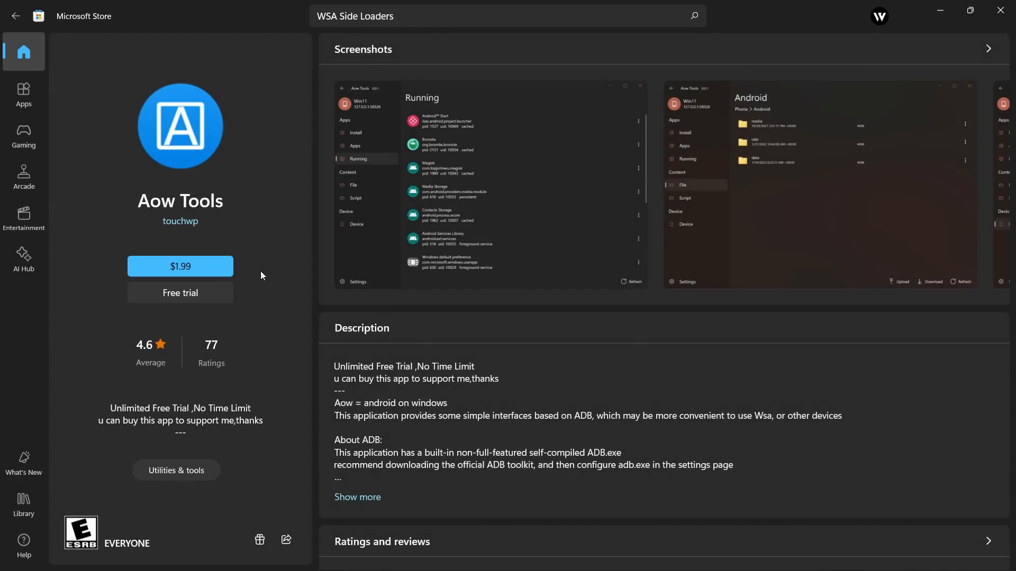
click(179, 266)
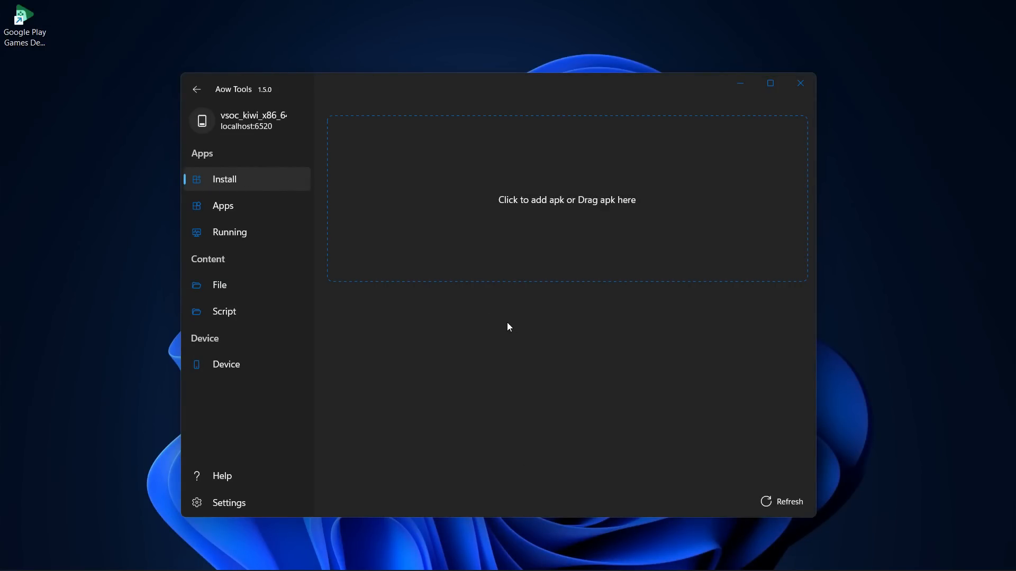
View the Aow Tools Device page listing Win11 at 127.0.0.1:58526, then open Windows search
click(226, 364)
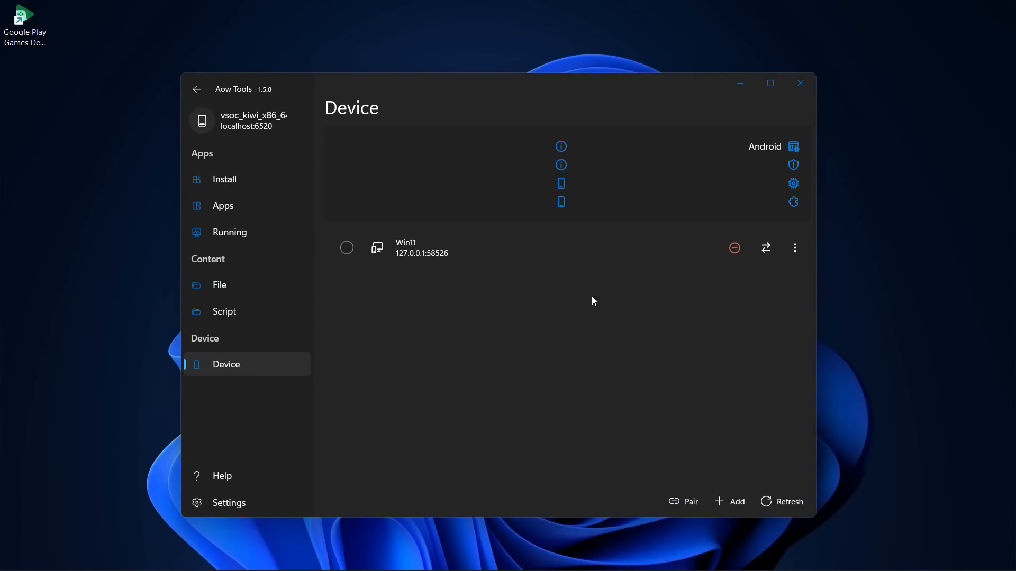
mouse_move(555, 305)
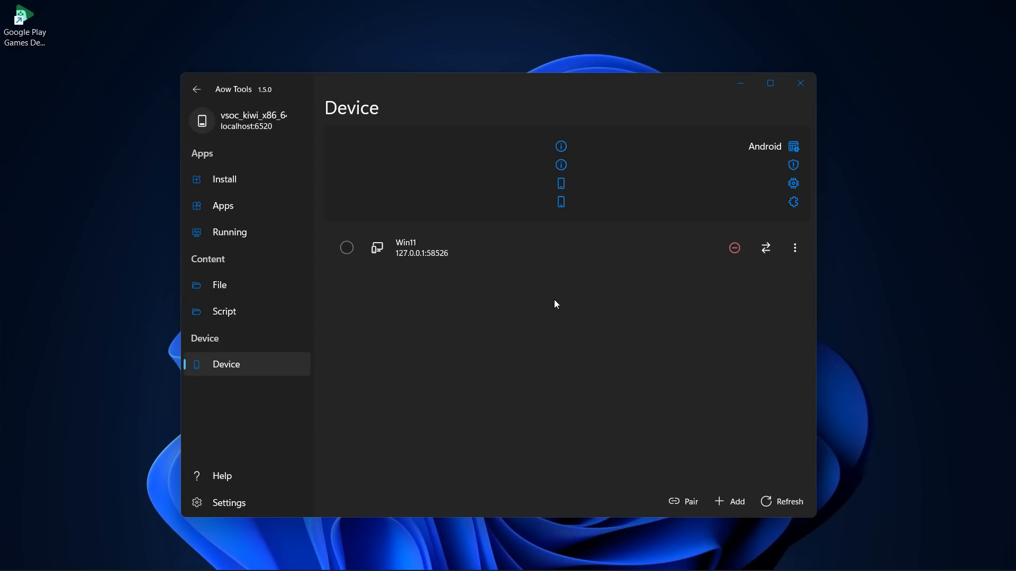
mouse_move(378, 400)
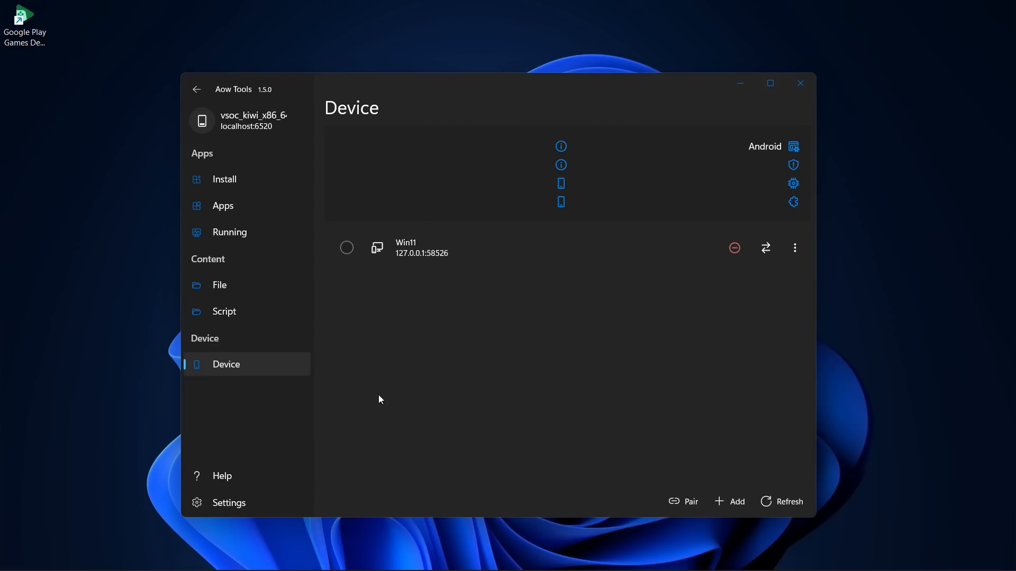
click(222, 476)
text(command)
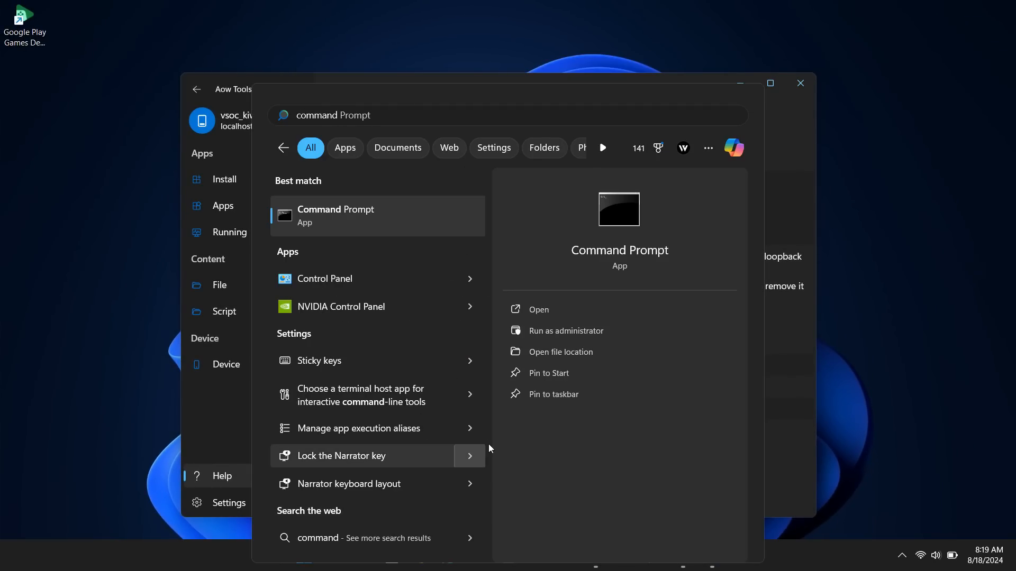
Run 'CheckNetIsolation.exe LoopbackExempt -a -n=7061touchwp.AowTools_m9vp3t2f55f5t' in Command Prompt, then return to Aow Tools
click(565, 330)
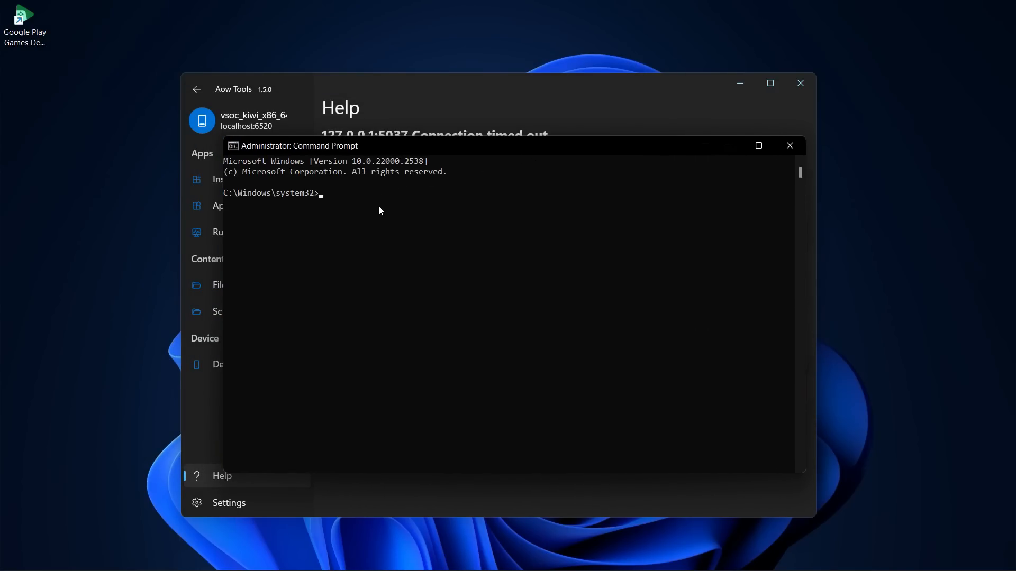
text(CheckNetIsolation.exe LoopbackExempt -a -n=7061touchwp.AowTools_m9vp3t2f55f5t)
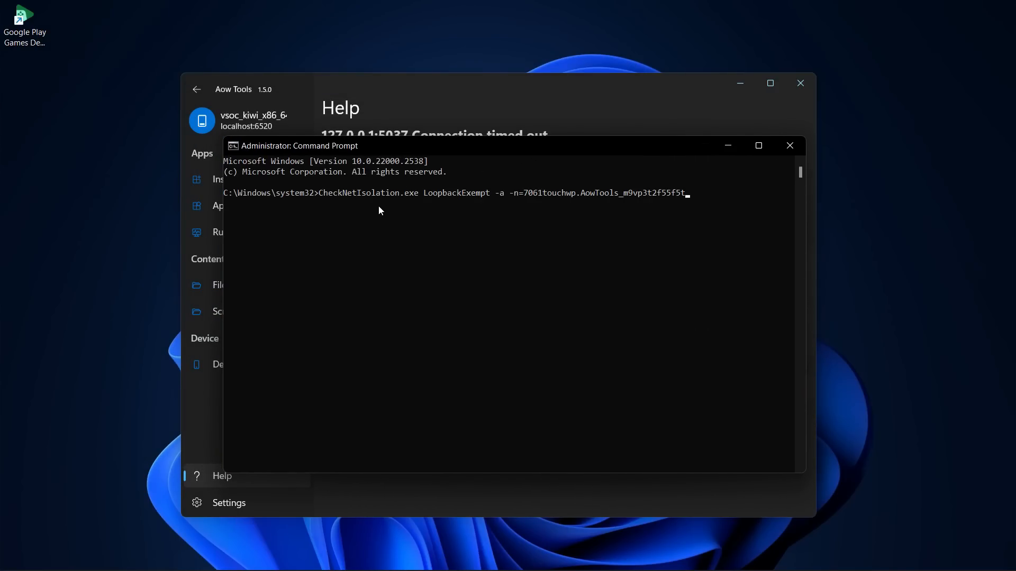
key(Return)
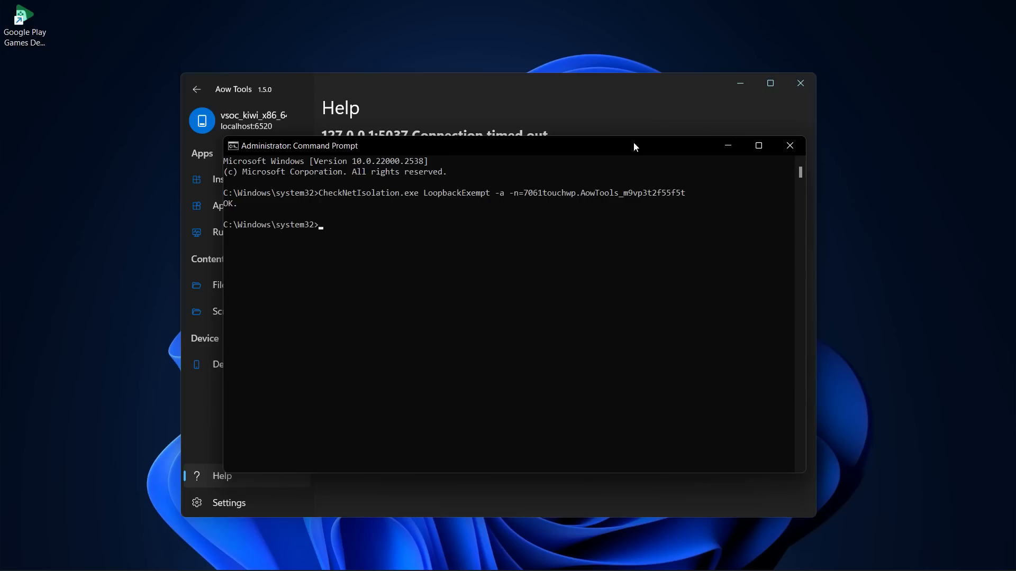
click(789, 145)
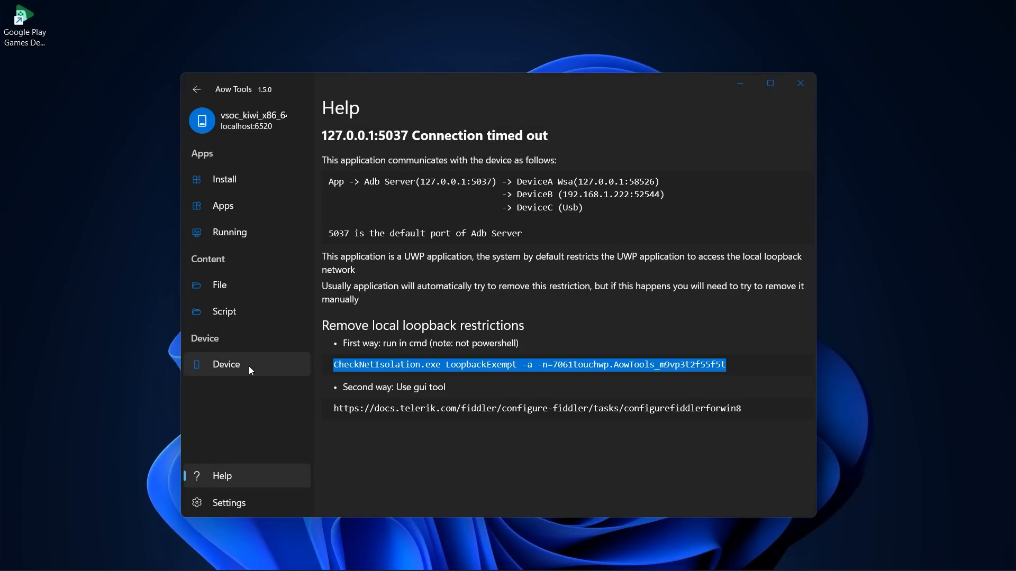
Show the Aow Tools Device page with vsoc_kiwi_x86_64 at localhost:6520 online
click(225, 364)
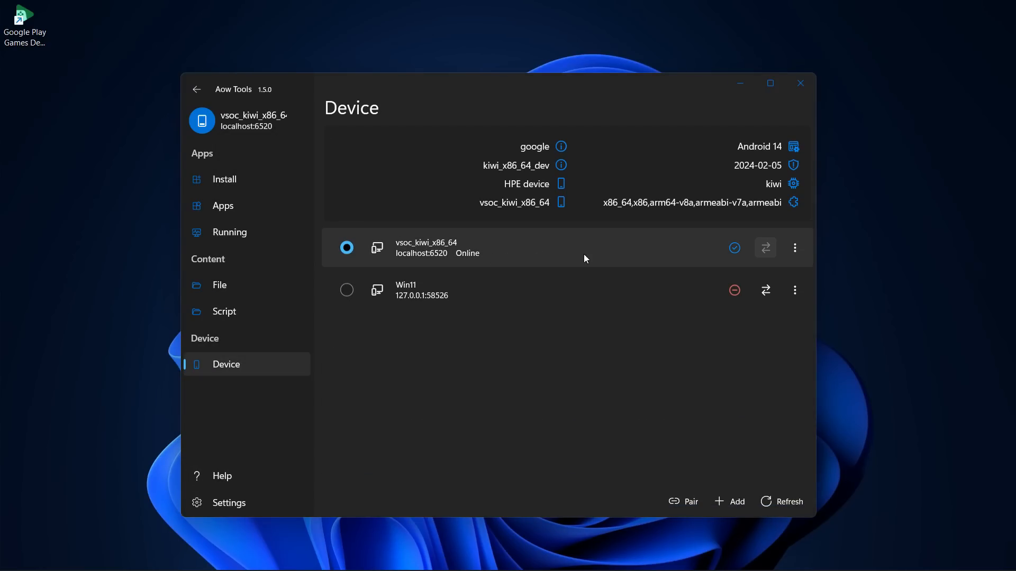
mouse_move(561, 257)
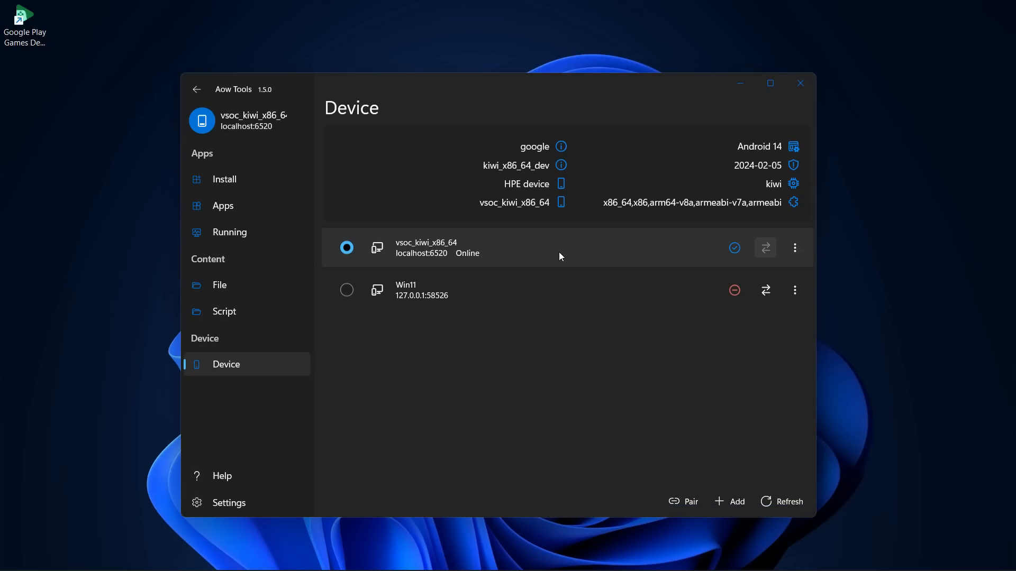
click(224, 179)
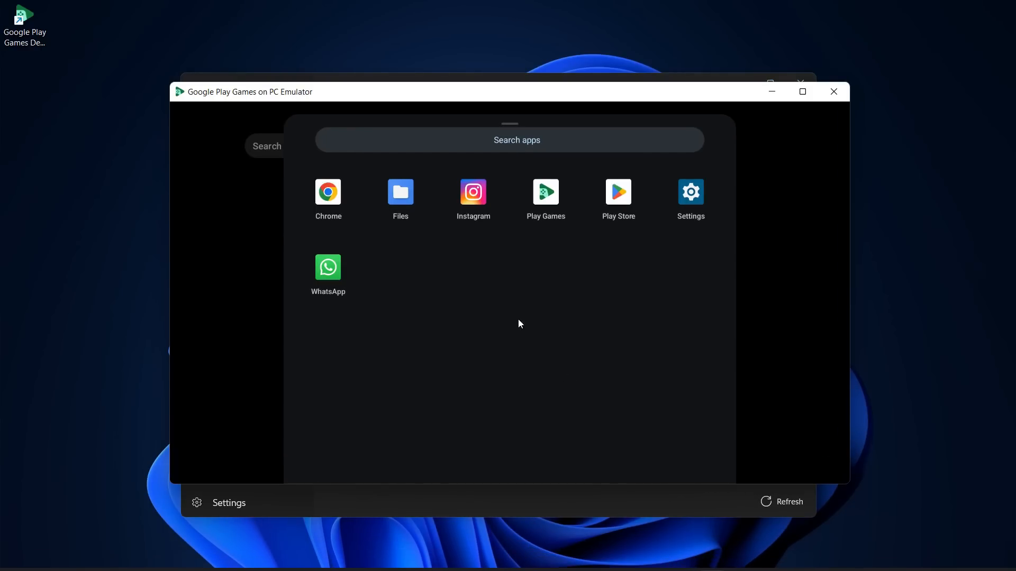
Open the sideloaded Instagram app, then close it back to the home screen
click(472, 192)
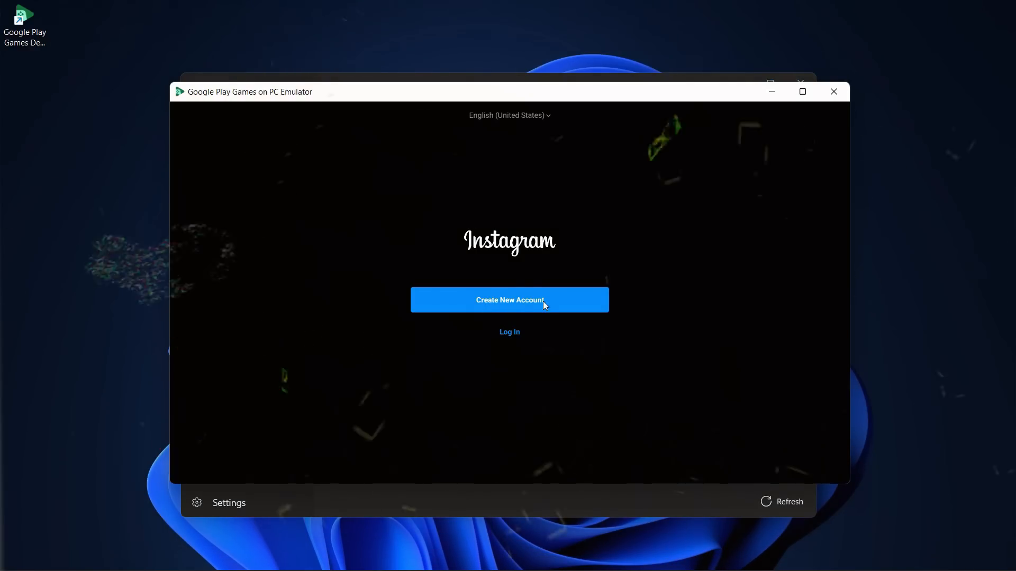
click(834, 92)
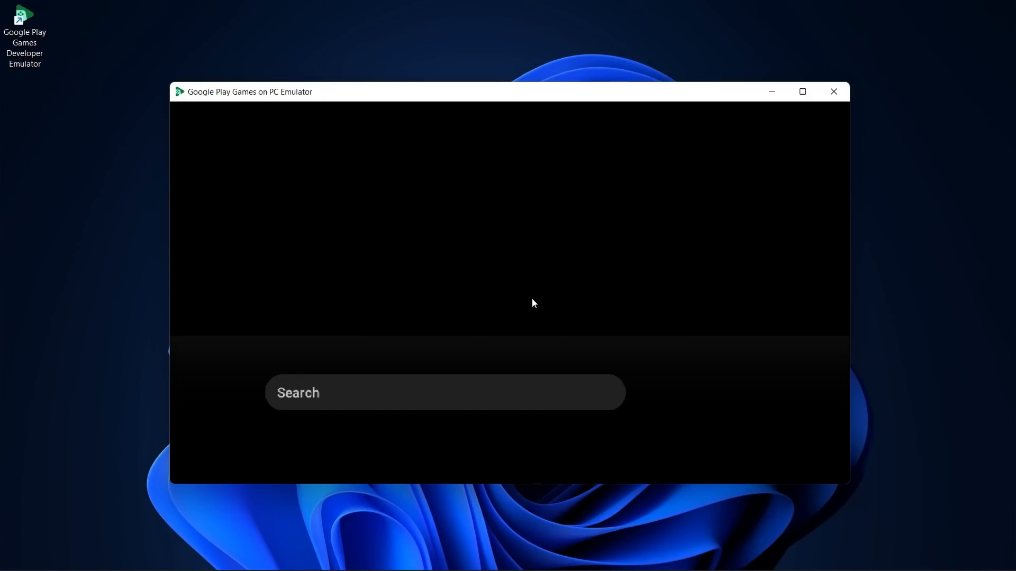
mouse_move(355, 410)
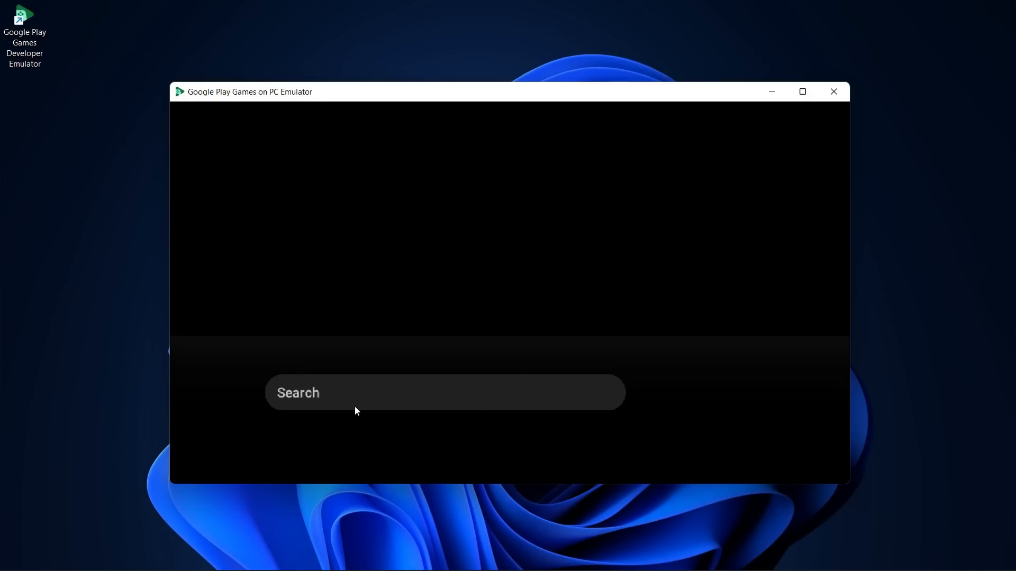
mouse_move(445, 386)
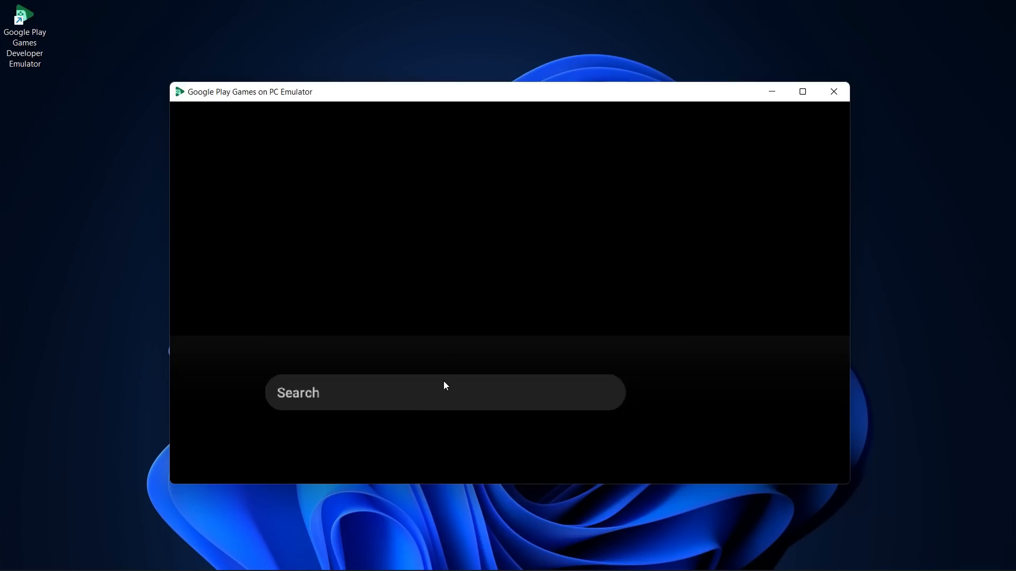
mouse_move(710, 555)
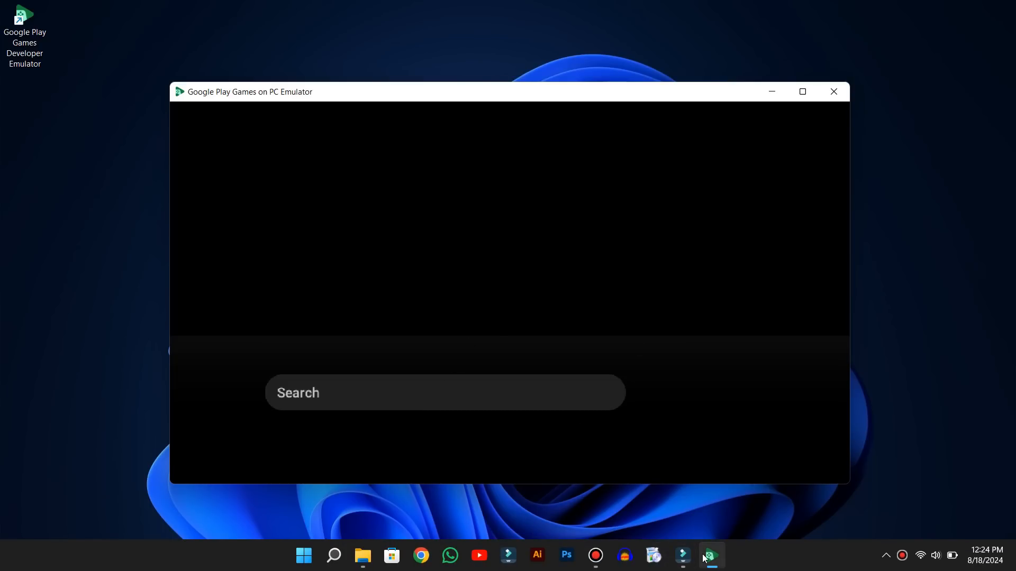
mouse_move(552, 248)
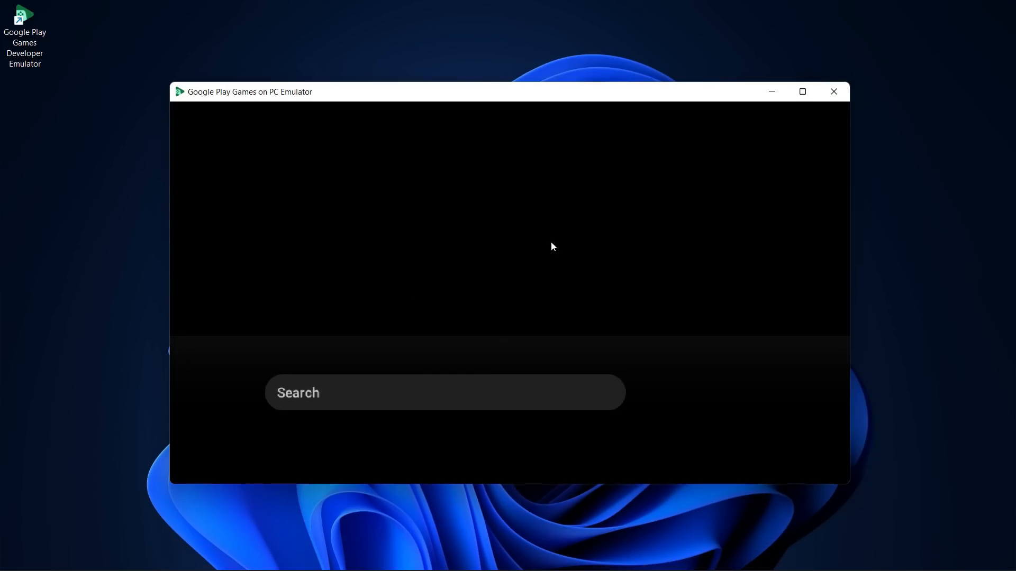
click(445, 393)
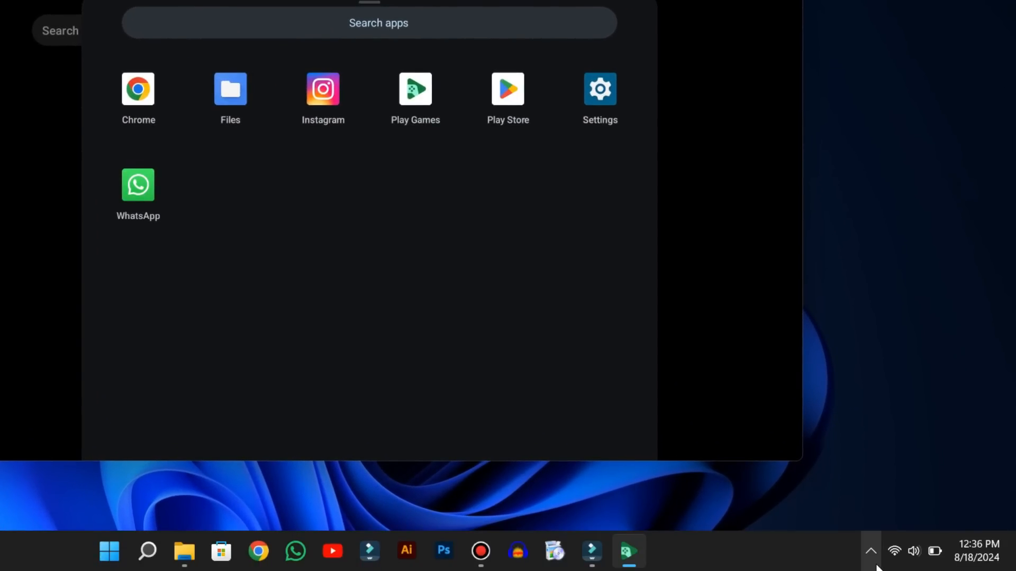
Show hidden tray icons and open the emulator's tray settings menu
click(870, 551)
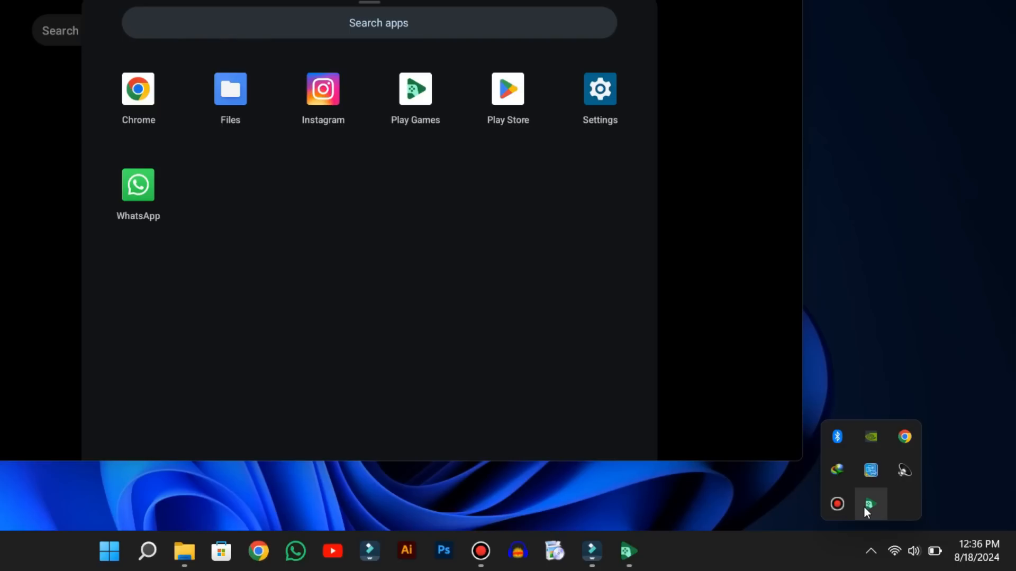
right_click(870, 504)
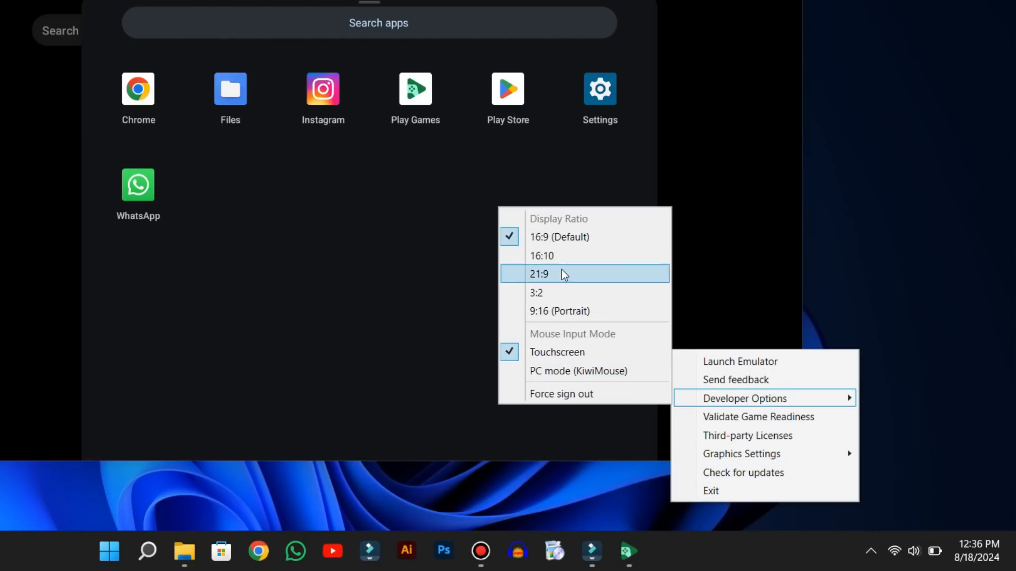
mouse_move(578, 343)
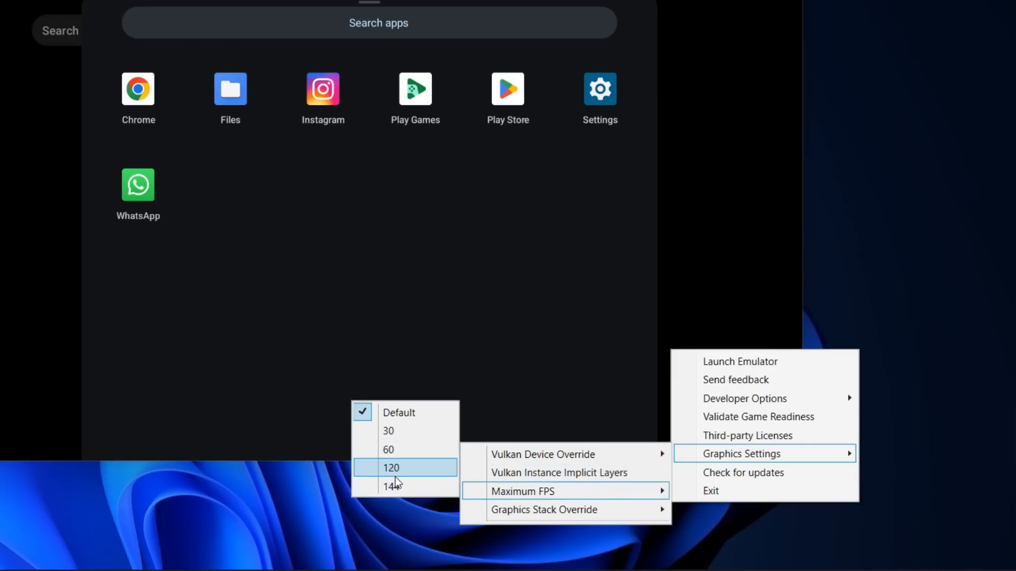
mouse_move(395, 486)
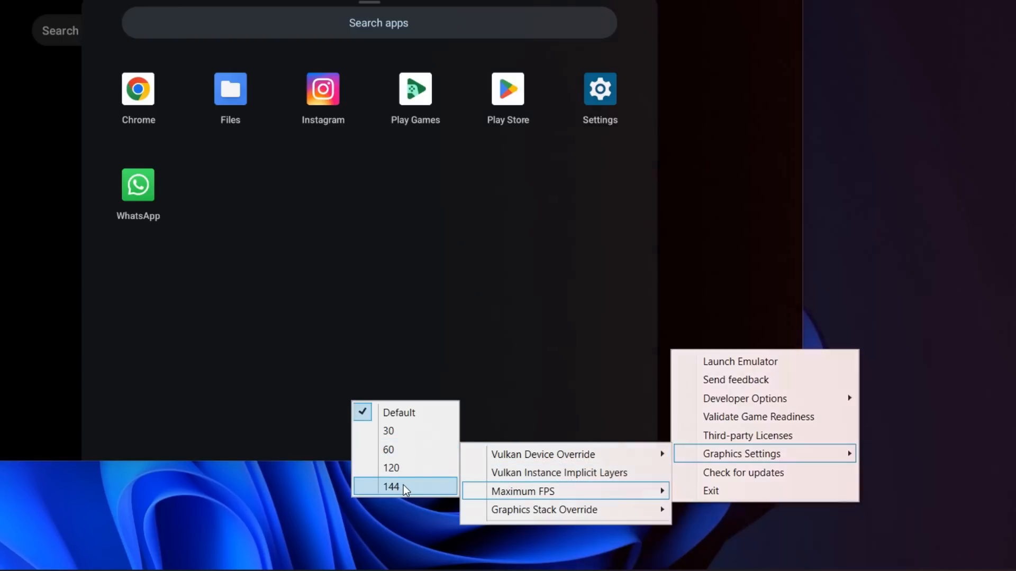